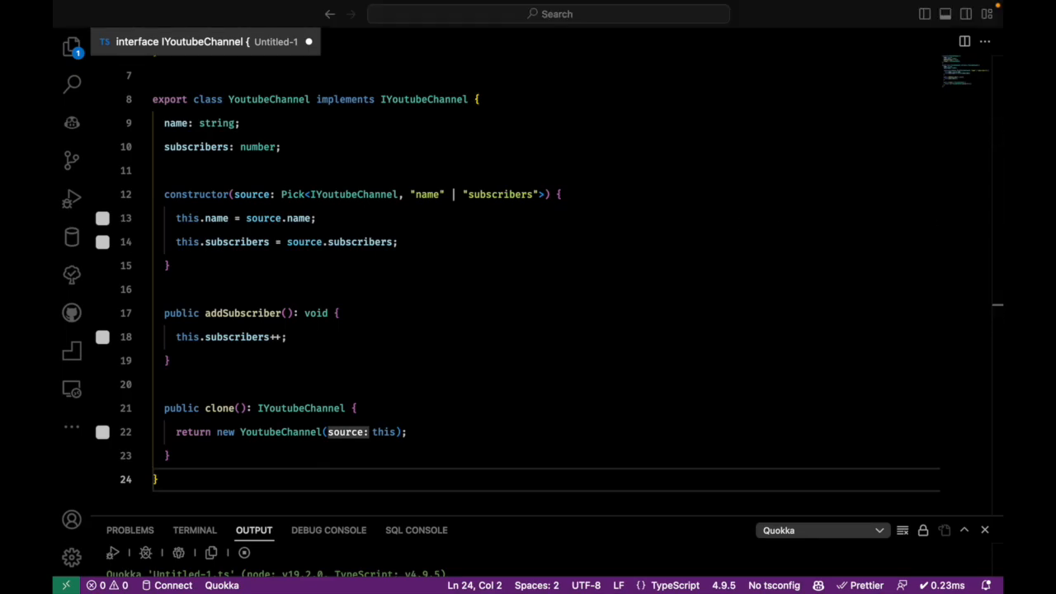
mouse_move(715, 419)
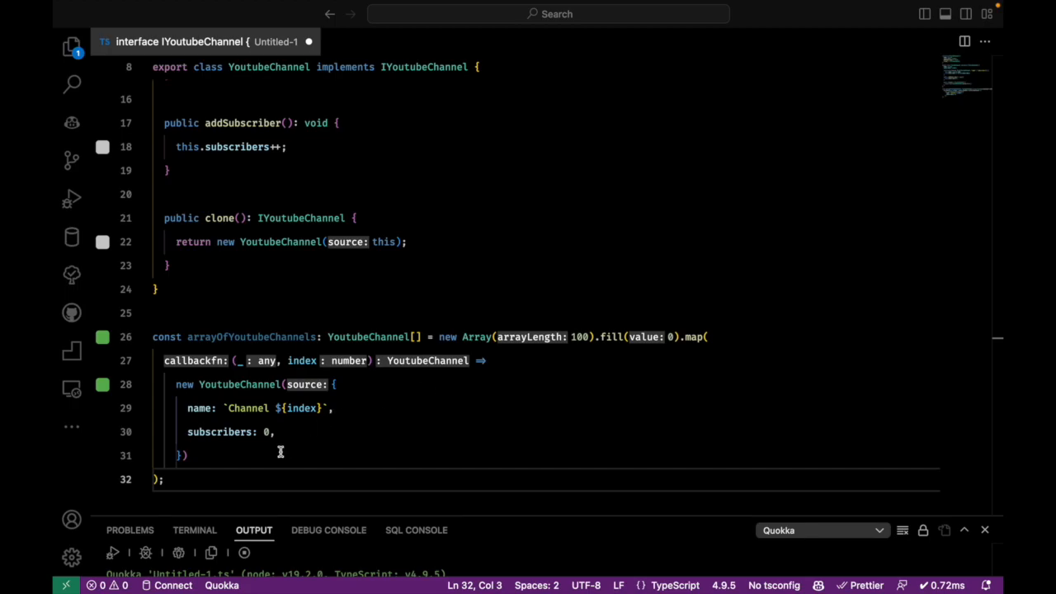
scroll("down", 3)
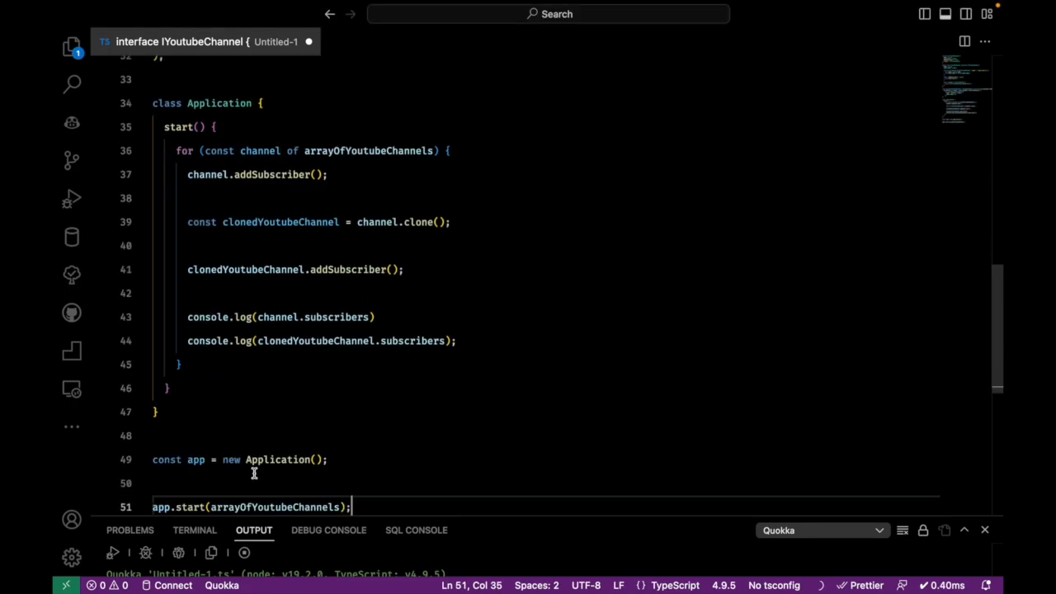